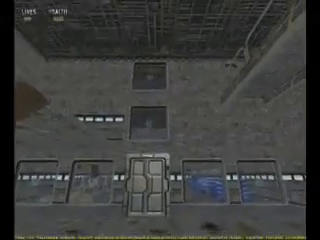
mouse_move(160, 120)
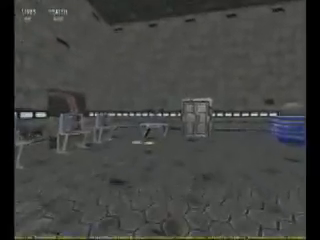